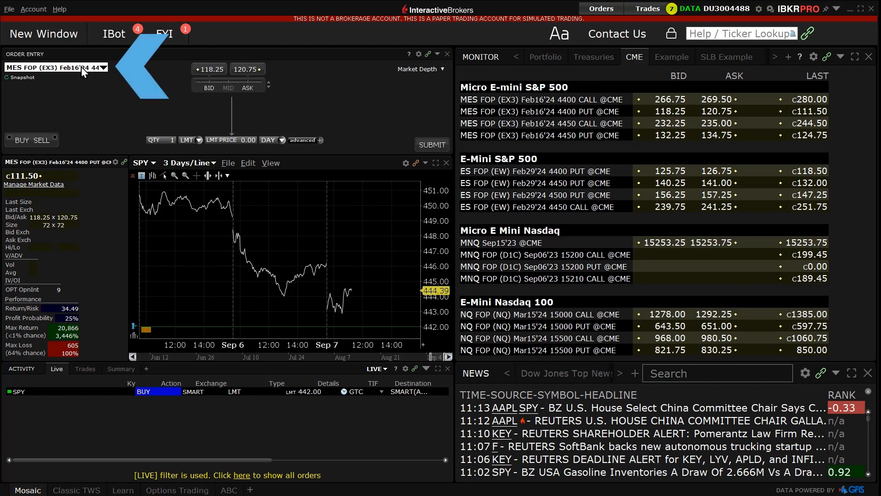
Enter ES in the ticker field and choose the futures options entry
left_click(102, 67)
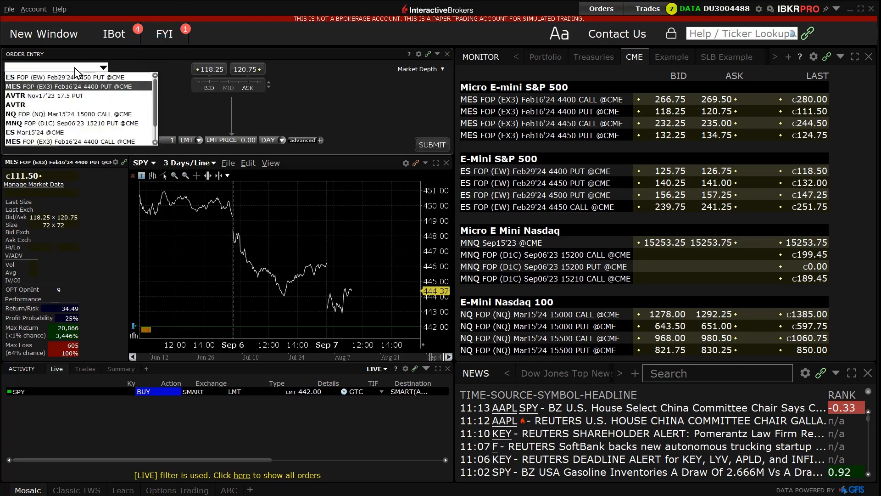
type("ES")
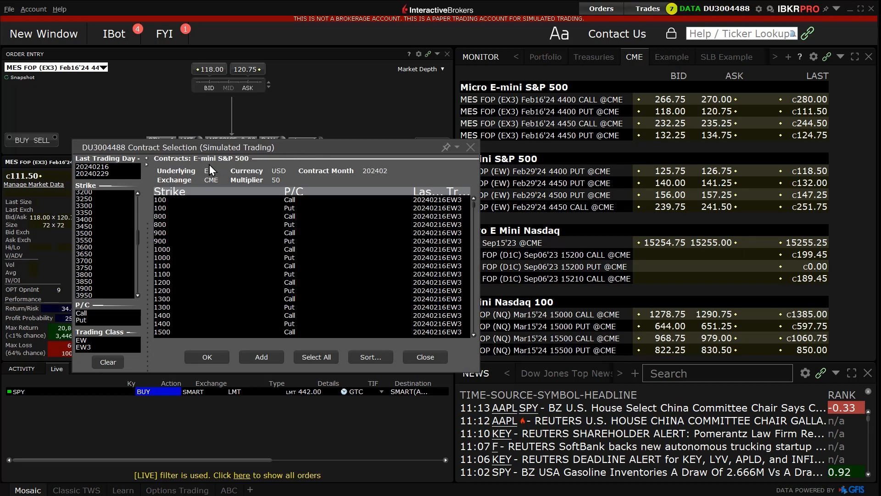
Select the 20240229 expiry, 4400 strike call and load it into the order ticket
left_click(91, 174)
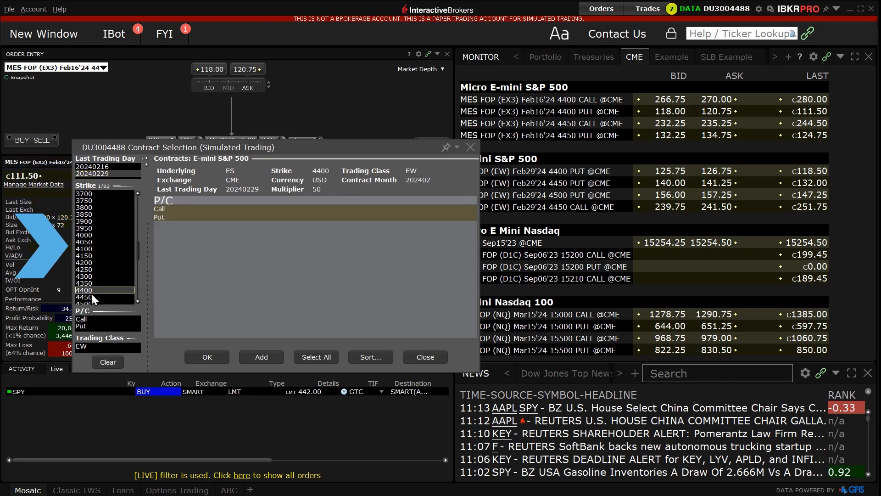
left_click(82, 319)
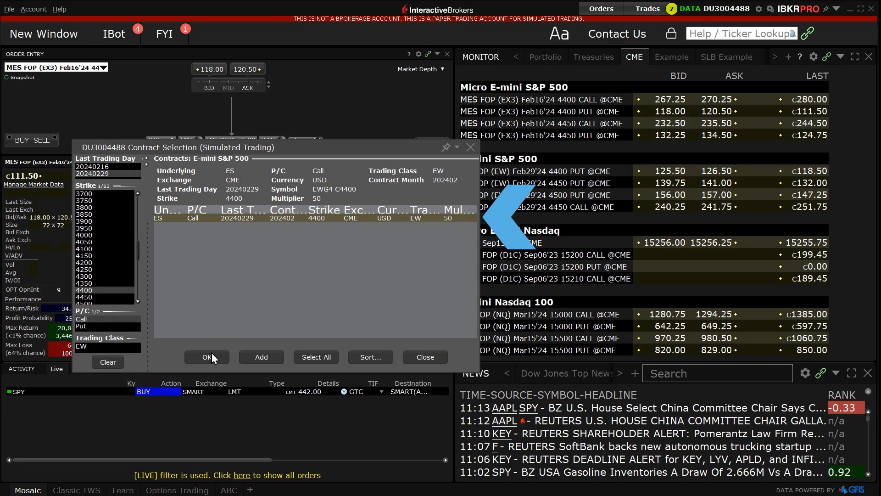
left_click(207, 357)
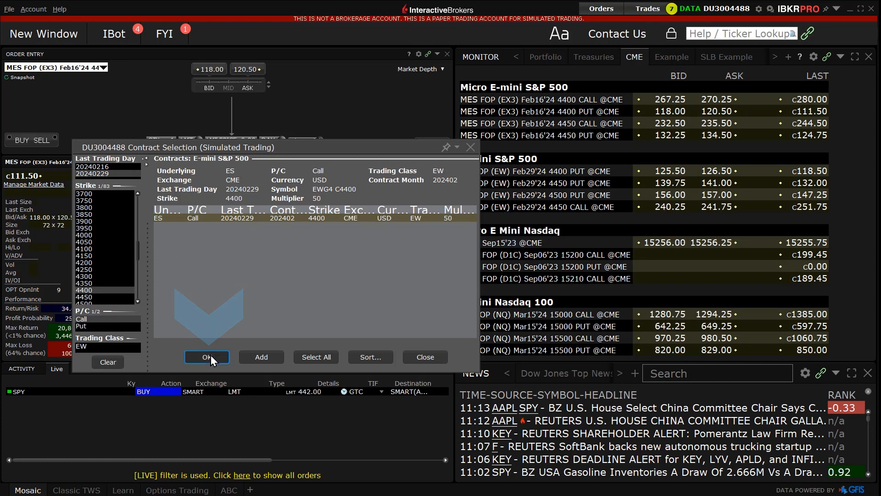
left_click(207, 357)
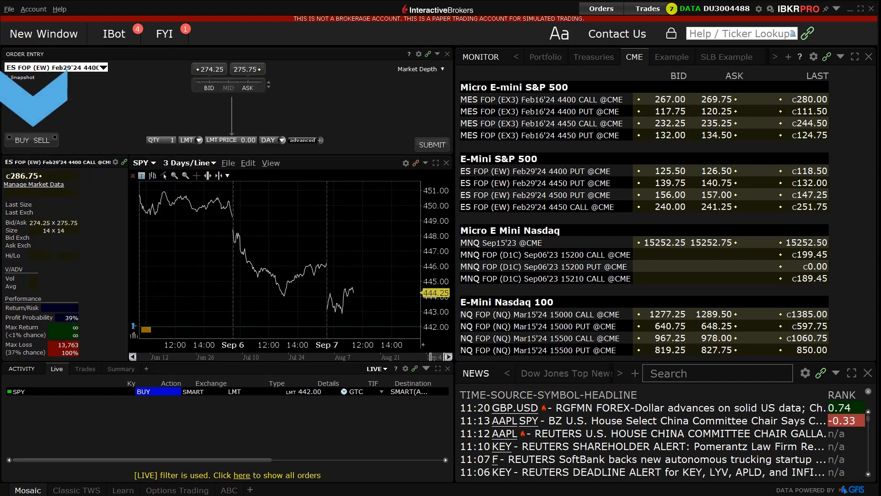
Make it a buy of 5 contracts, limit 275.00, time in force GTC
left_click(171, 139)
type("5")
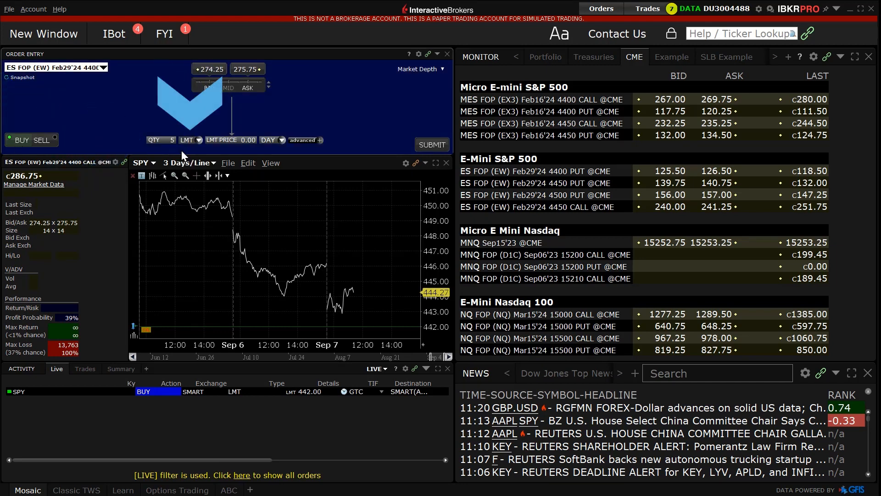
left_click(197, 140)
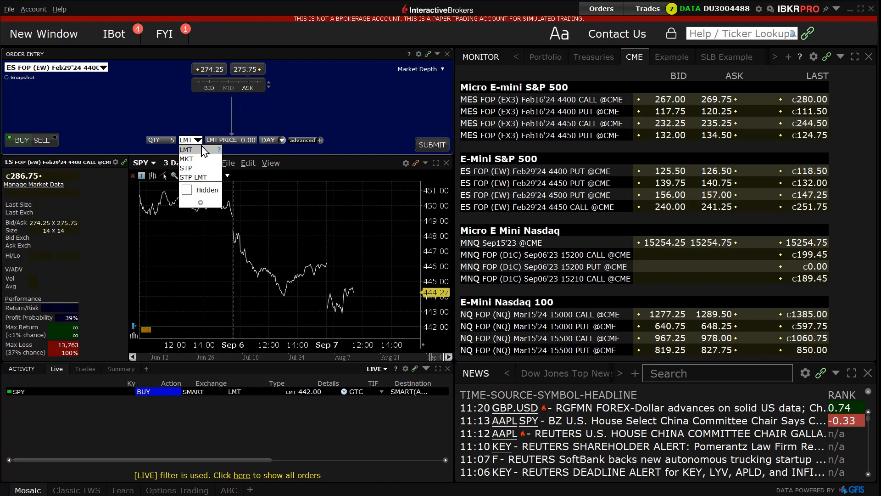
left_click(230, 139)
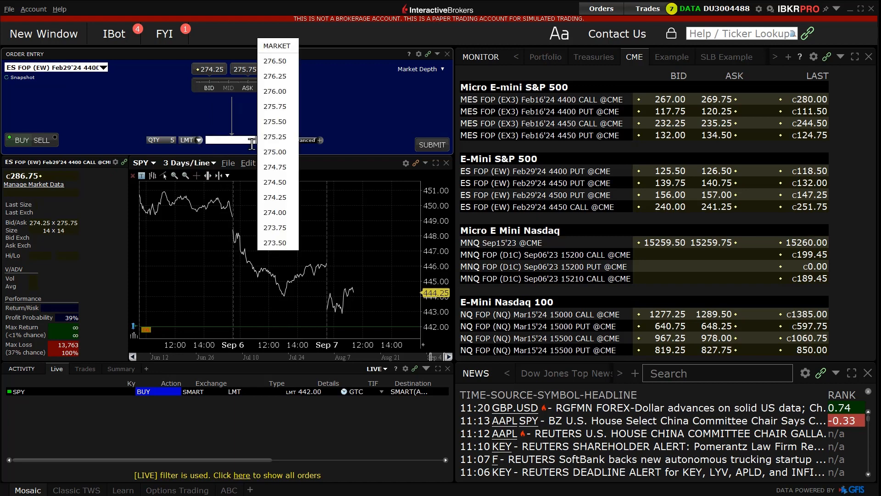
left_click(275, 152)
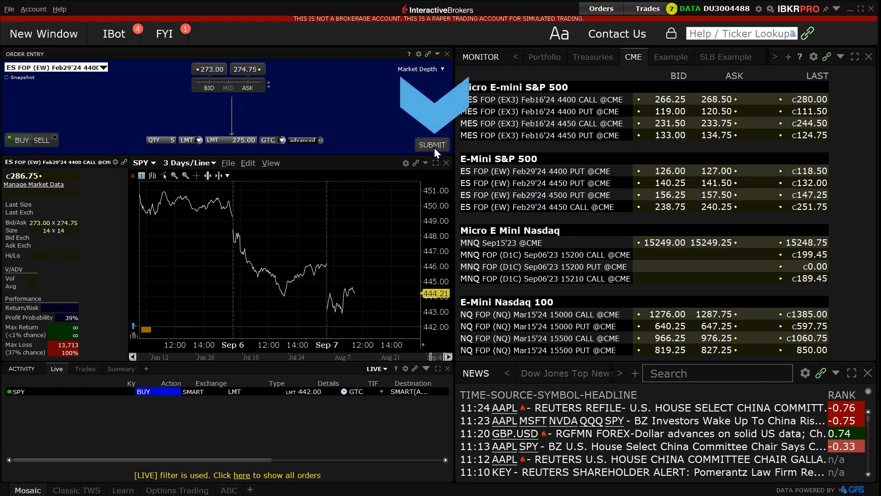
Submit the order and override the confirmation warning to transmit it
left_click(431, 145)
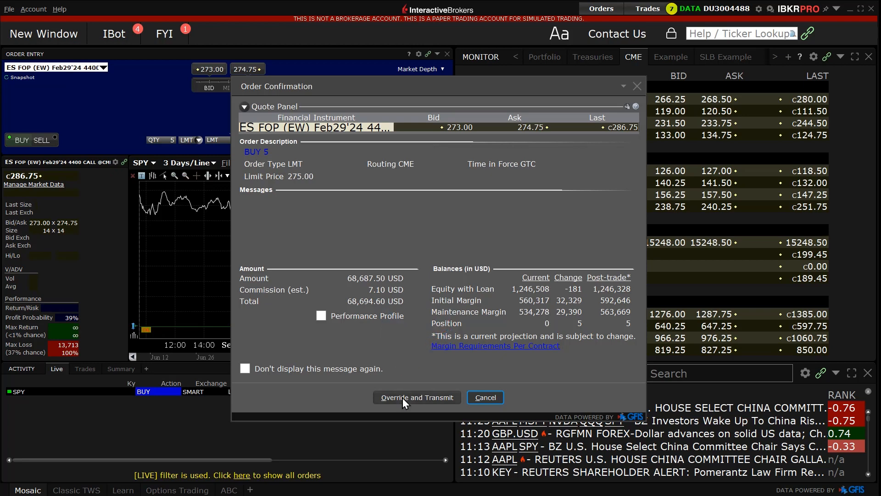
left_click(416, 397)
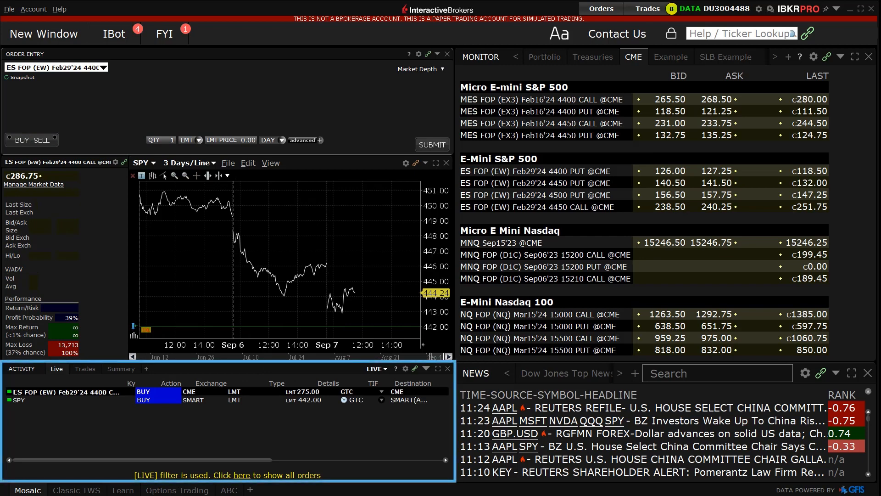